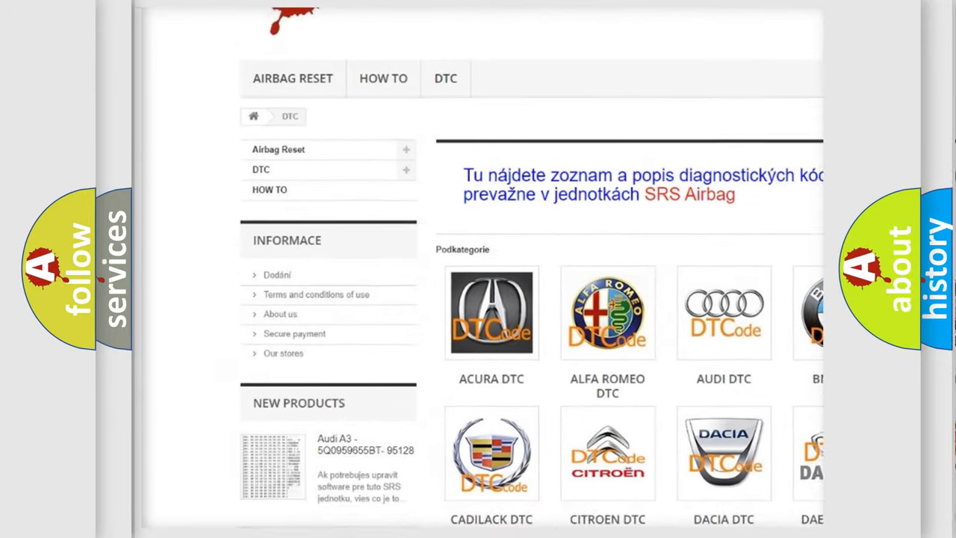
scroll("down", 3)
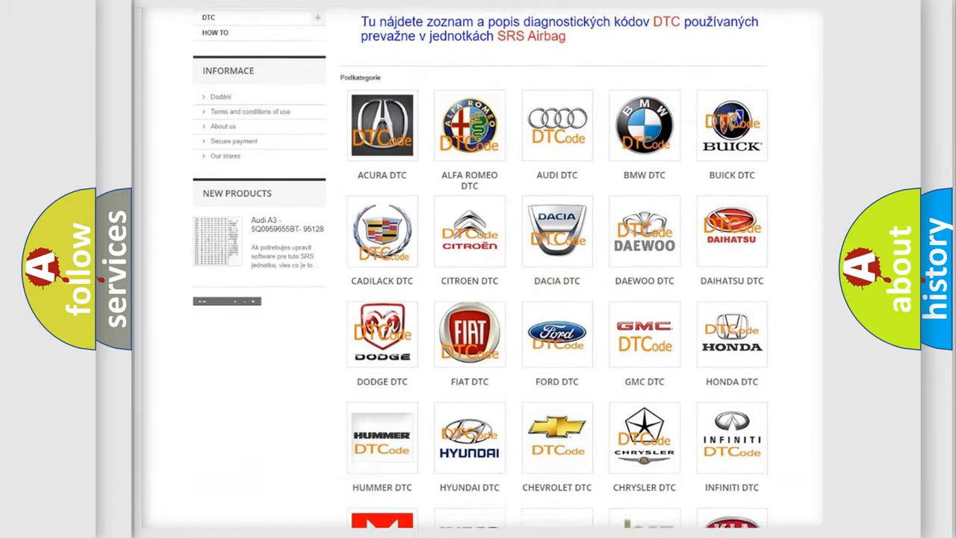
scroll("down", 3)
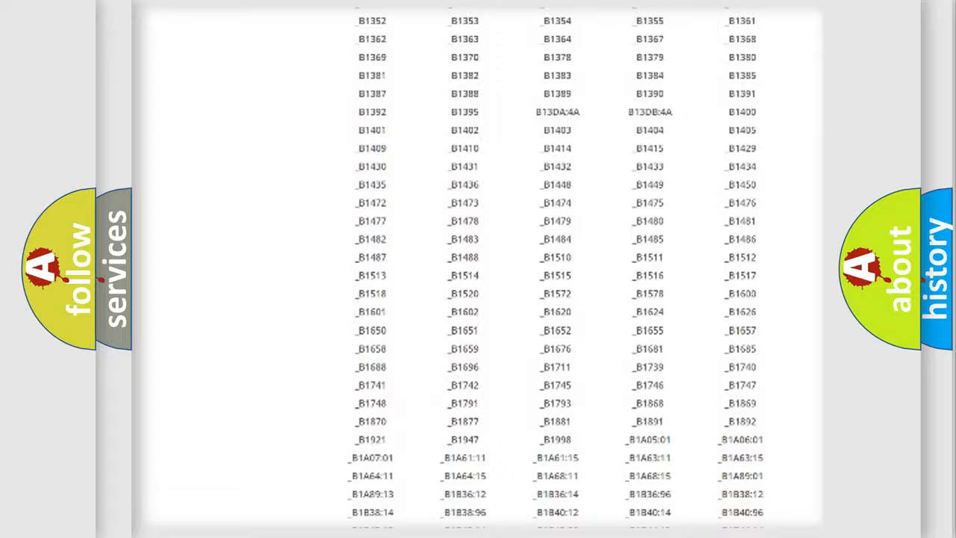
scroll("up", 3)
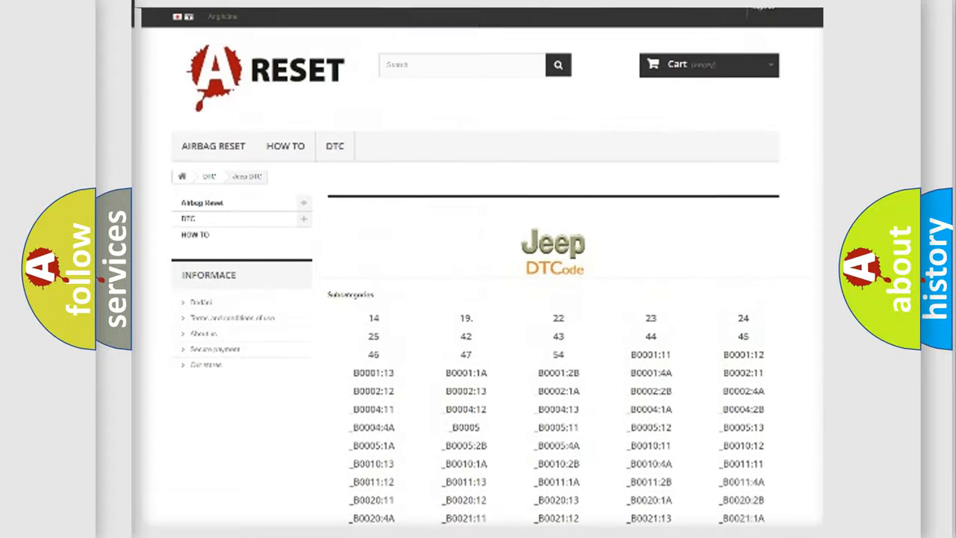